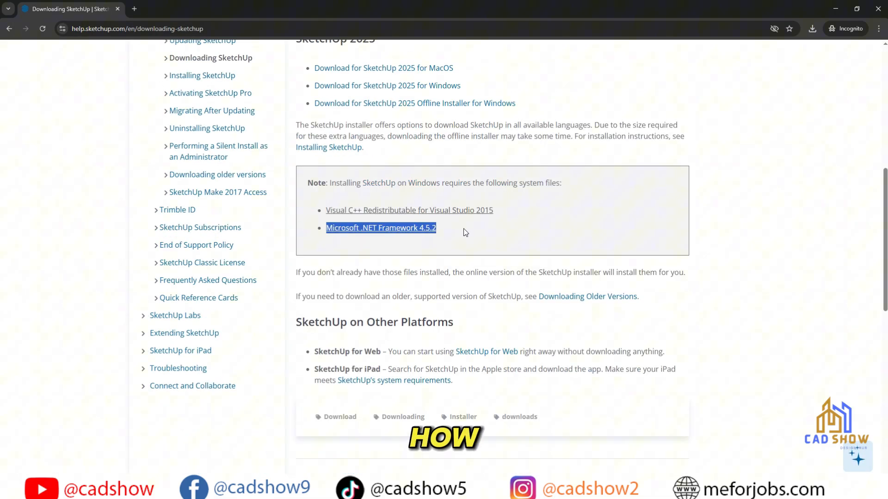
Download the Microsoft .NET Framework 4.5.2 offline installer from Microsoft's download page
{"action": "left_click", "coordinate": [380, 228]}
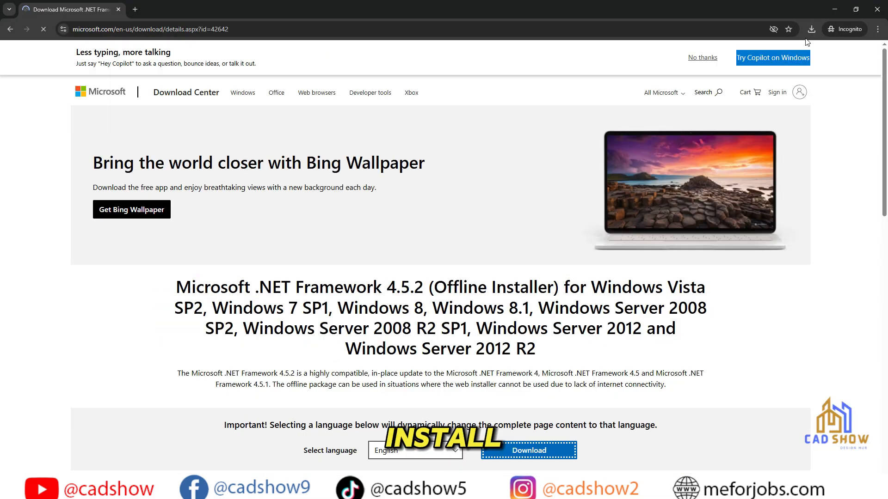
{"action": "left_click", "coordinate": [811, 29]}
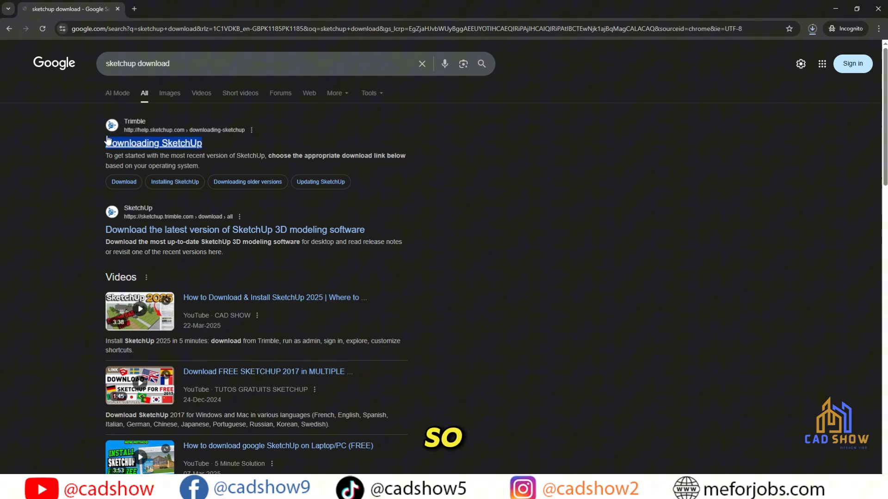
Open the help.sketchup.com 'Downloading SketchUp' article from the Google results
{"action": "left_click", "coordinate": [153, 143]}
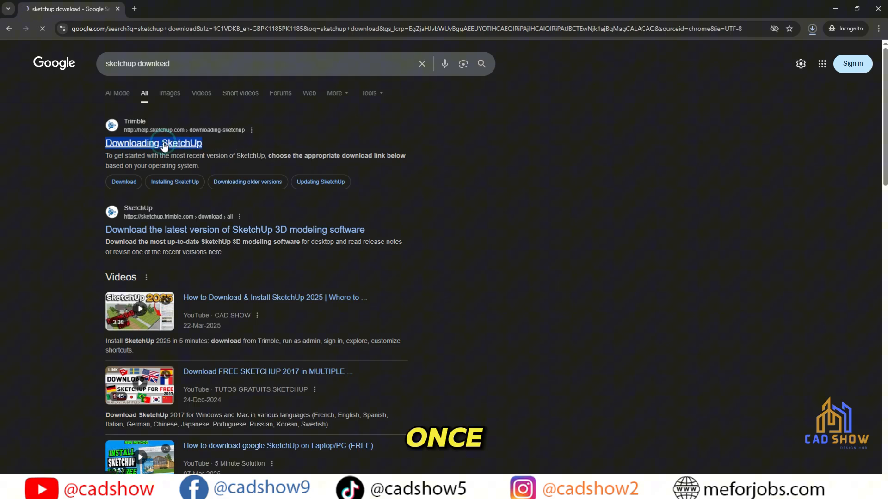
{"action": "left_click", "coordinate": [154, 143]}
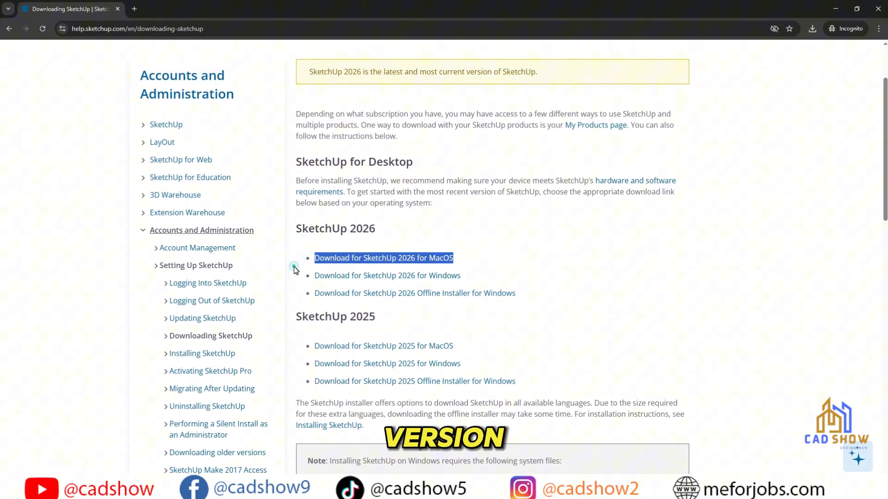
{"action": "left_click", "coordinate": [387, 275]}
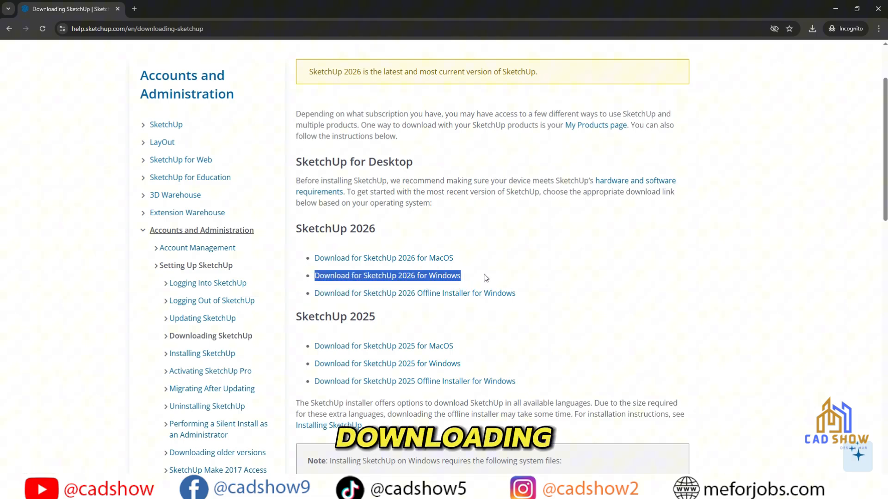
{"action": "scroll", "scroll_direction": "down", "scroll_amount": 3}
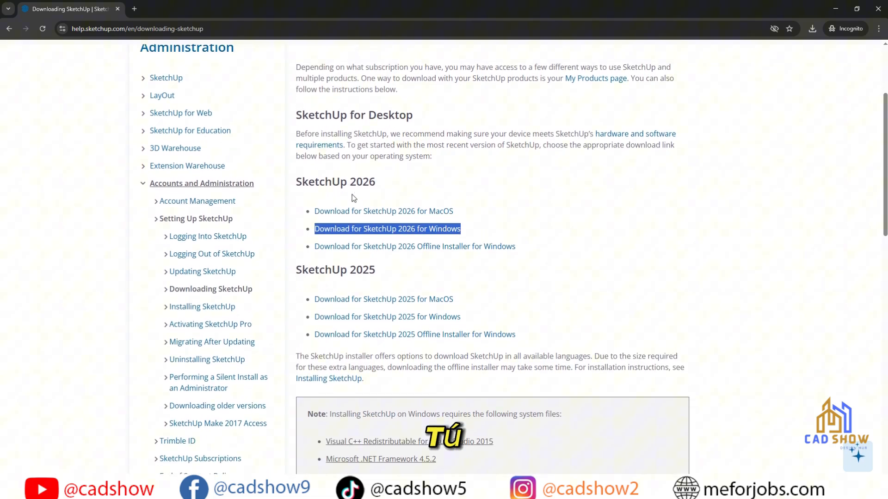
{"action": "scroll", "scroll_direction": "down", "scroll_amount": 3}
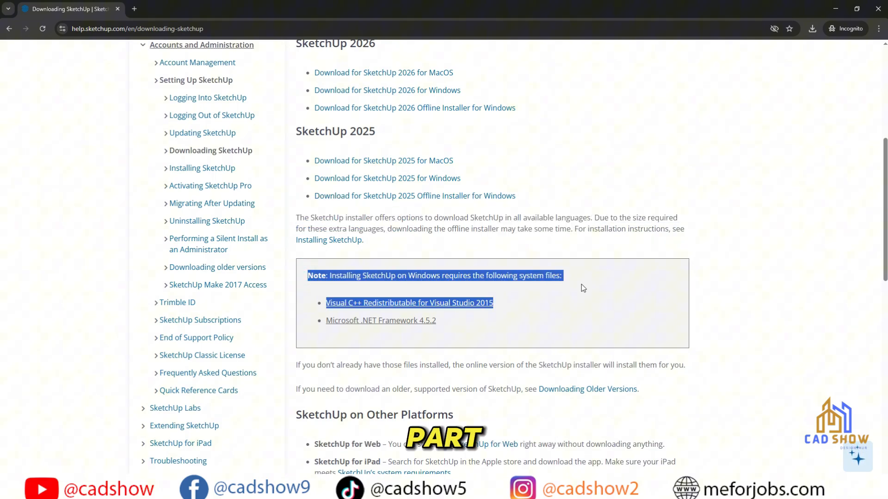
{"action": "scroll", "scroll_direction": "down", "scroll_amount": 3}
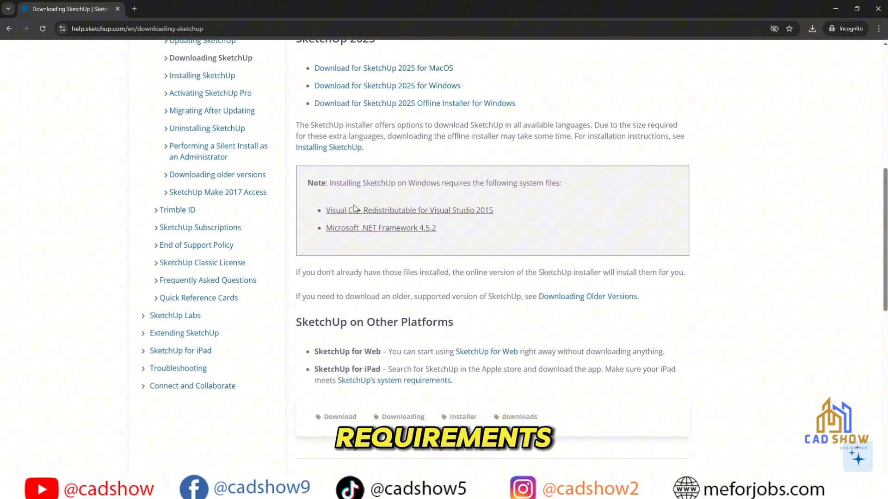
{"action": "double_click", "coordinate": [408, 210]}
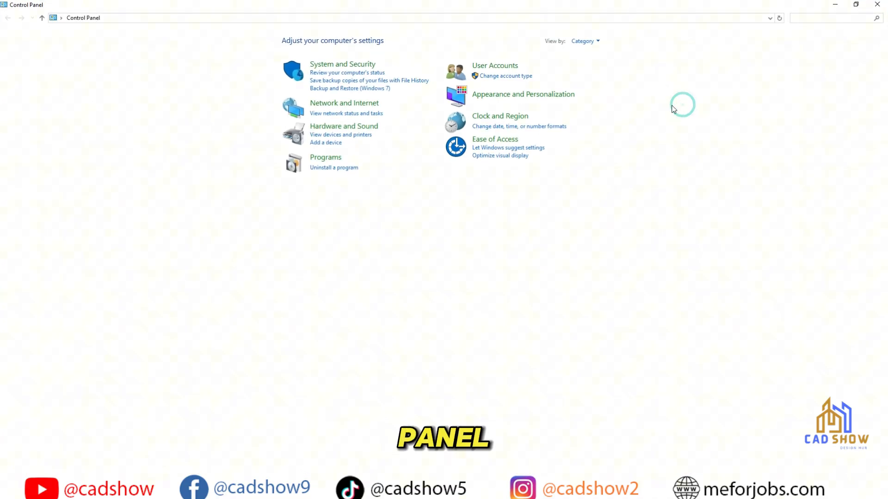
Open Programs and Features and scroll to the Microsoft Visual C++ redistributables
{"action": "left_click", "coordinate": [326, 157]}
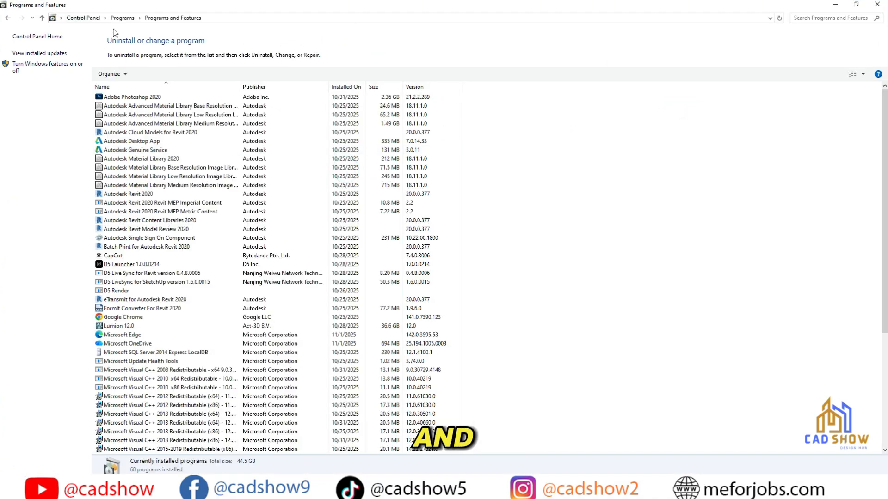
{"action": "scroll", "scroll_direction": "down", "scroll_amount": 3}
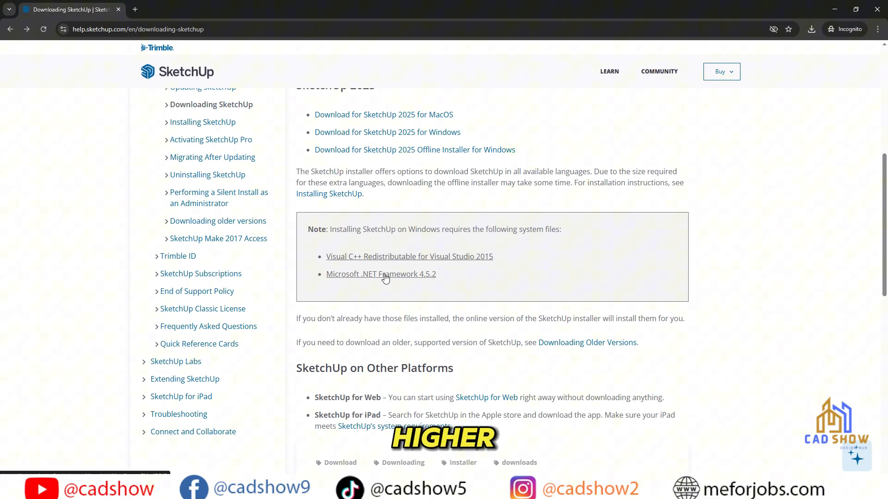
Open the .NET Framework 4.5.2 page and run the NDP452 installer from the Desktop
{"action": "left_click", "coordinate": [381, 274]}
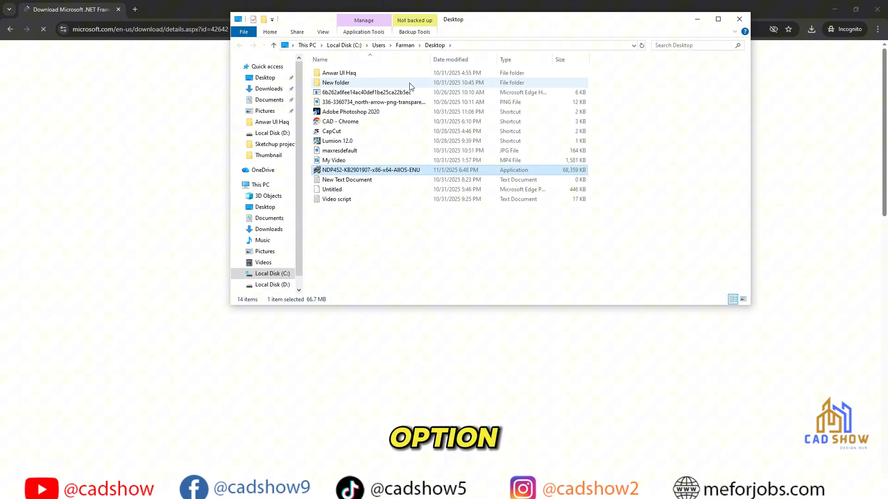
{"action": "double_click", "coordinate": [371, 169]}
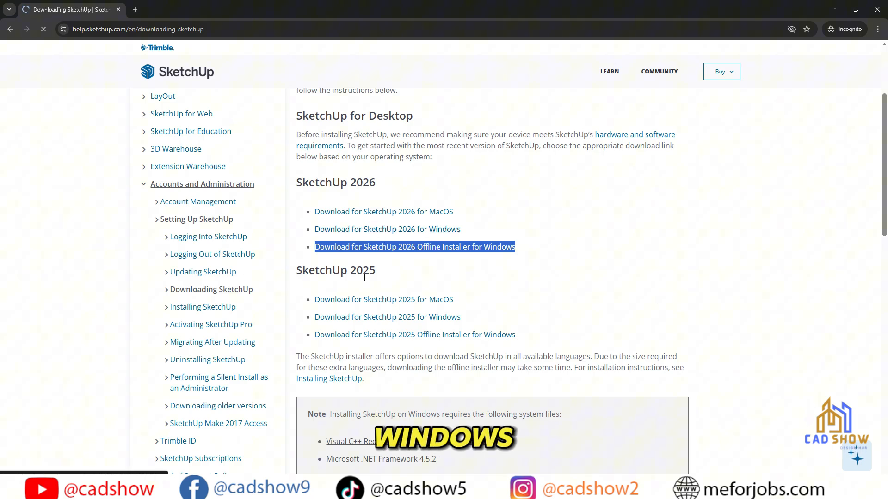
Save the SketchUp 2026 offline installer for Windows to the Desktop
{"action": "left_click", "coordinate": [415, 247]}
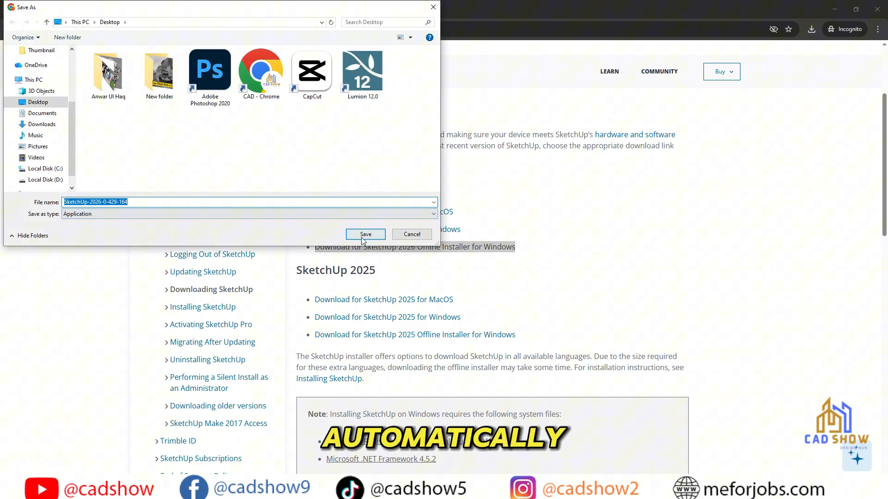
{"action": "left_click", "coordinate": [366, 234]}
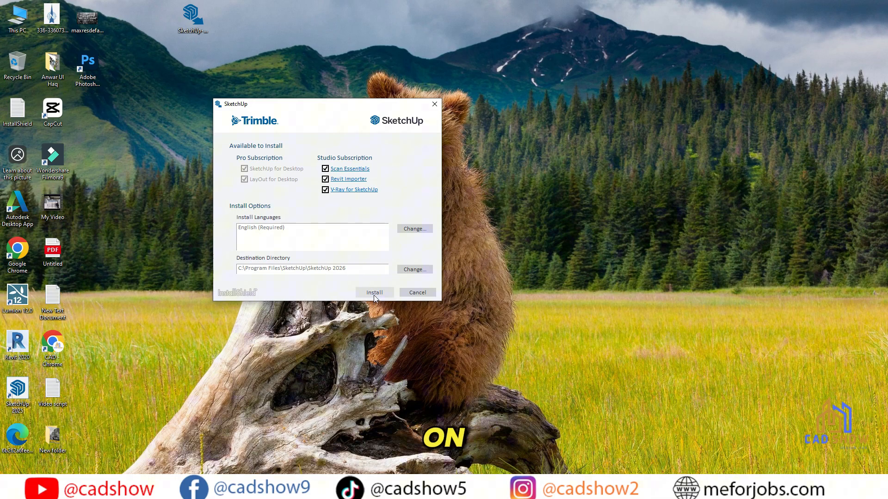
Install SketchUp 2026 keeping Scan Essentials, Revit Importer and V-Ray checked
{"action": "left_click", "coordinate": [373, 293]}
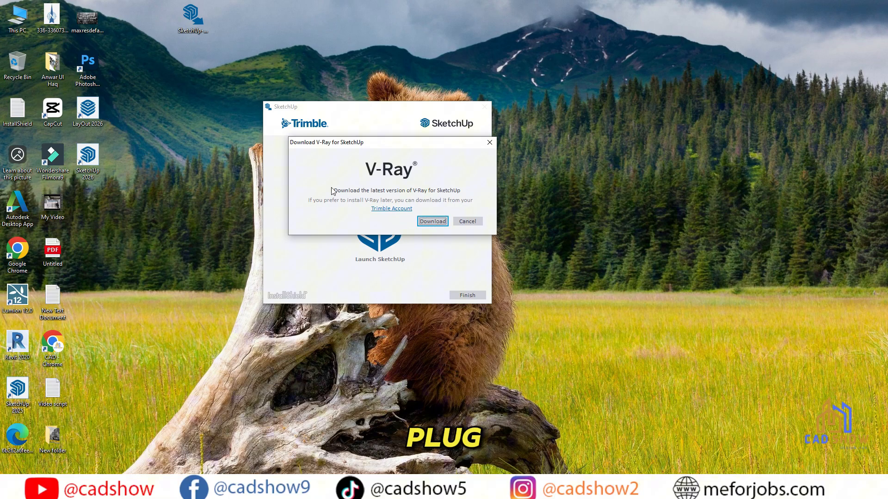
Start the V-Ray for SketchUp download and return to the installer's finish screen
{"action": "left_click", "coordinate": [467, 222]}
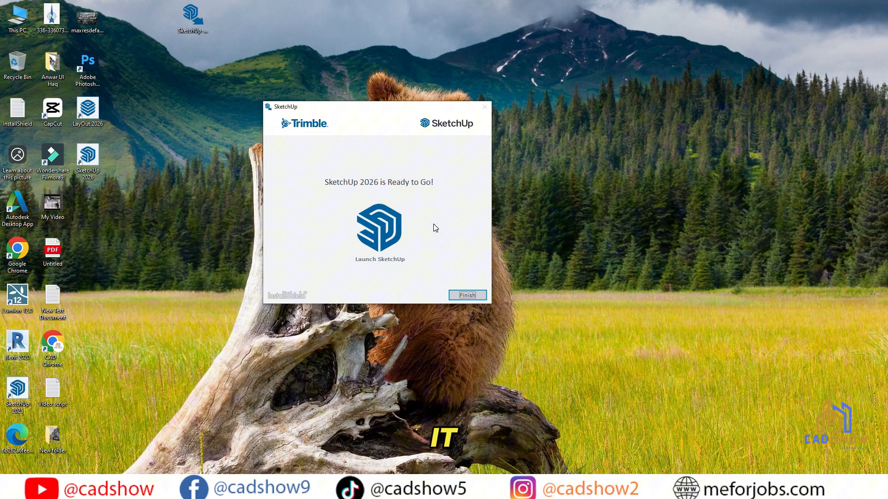
{"action": "left_click", "coordinate": [466, 295]}
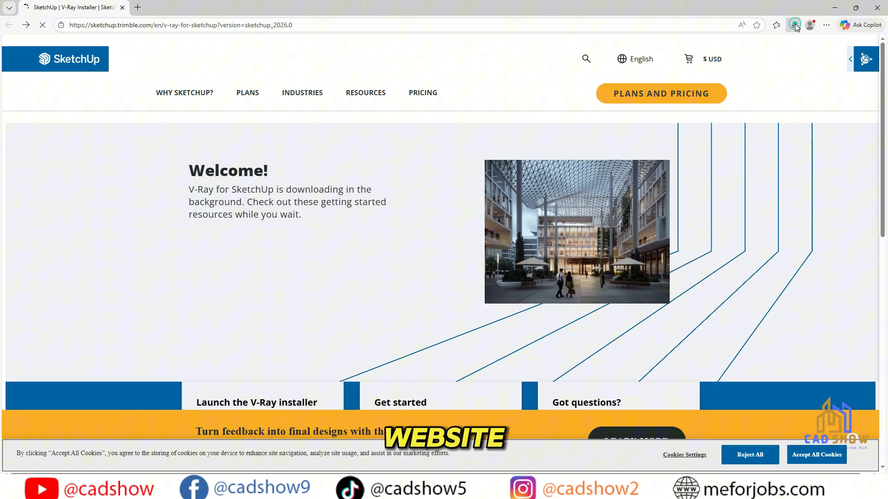
{"action": "left_click", "coordinate": [793, 25]}
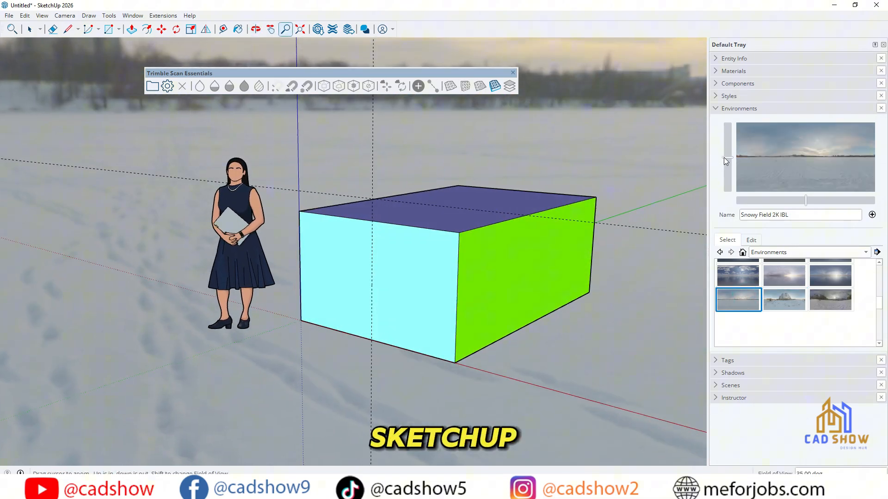
Finish and close the 'SketchUp 2026 is Ready to Go!' installer window
{"action": "left_click", "coordinate": [751, 239]}
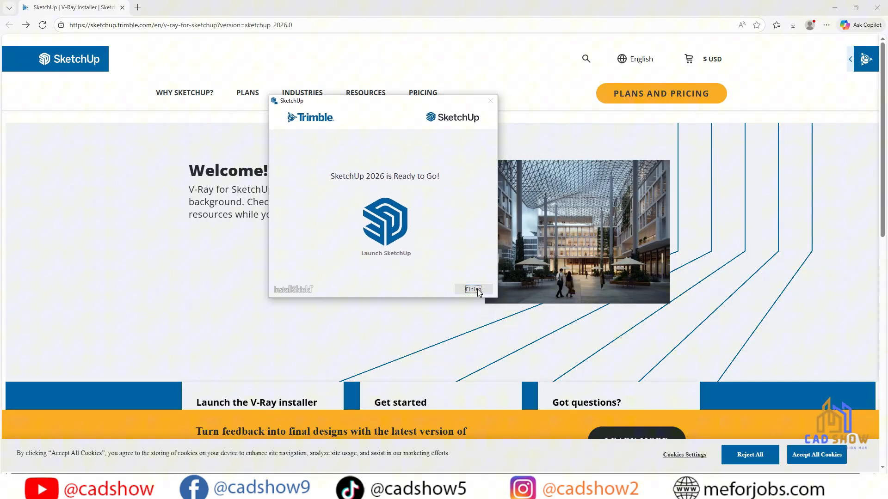
{"action": "left_click", "coordinate": [473, 289]}
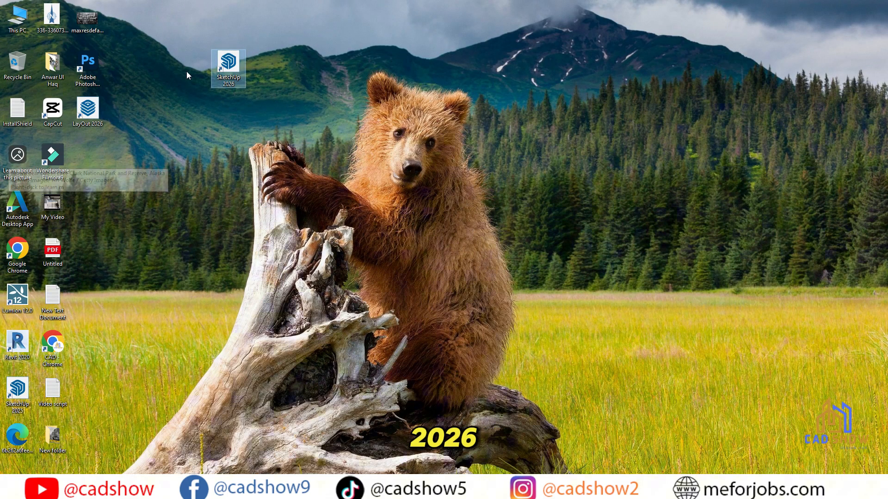
Launch SketchUp 2026 from its desktop shortcut into a new untitled model
{"action": "double_click", "coordinate": [228, 68]}
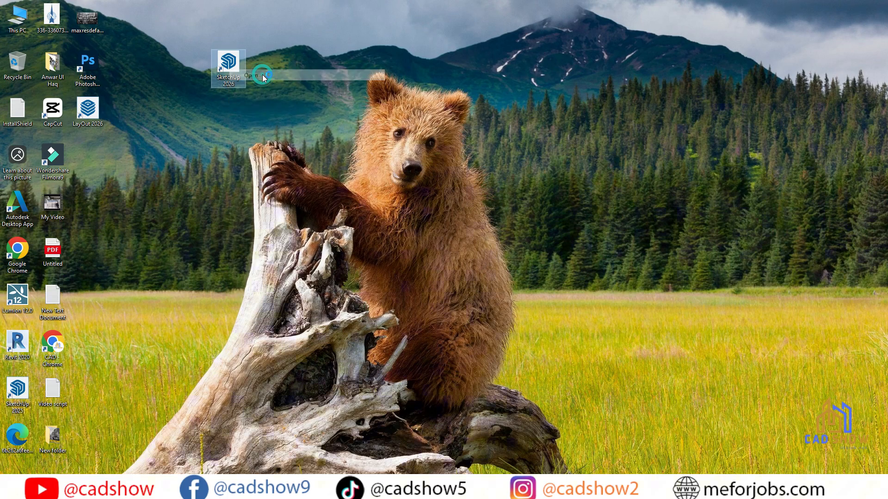
{"action": "double_click", "coordinate": [228, 62]}
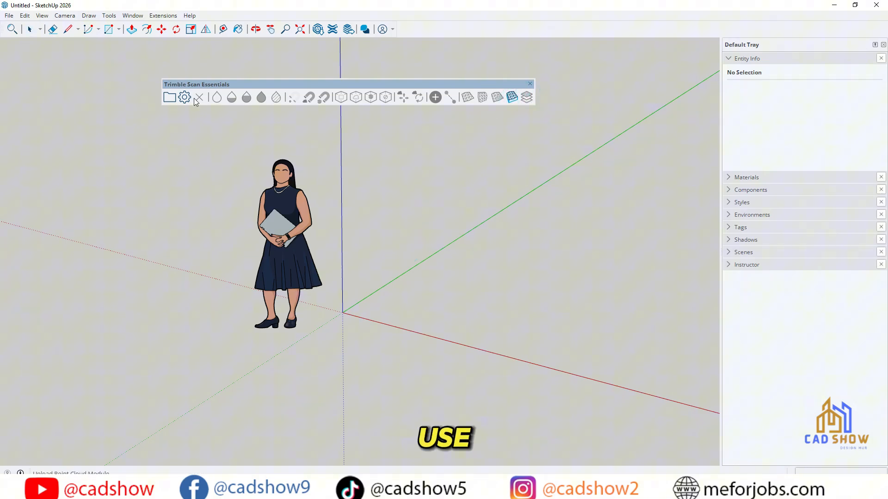
Paint the box purple, cyan and green and apply the Snowy Field 2K IBL environment
{"action": "left_click", "coordinate": [184, 97]}
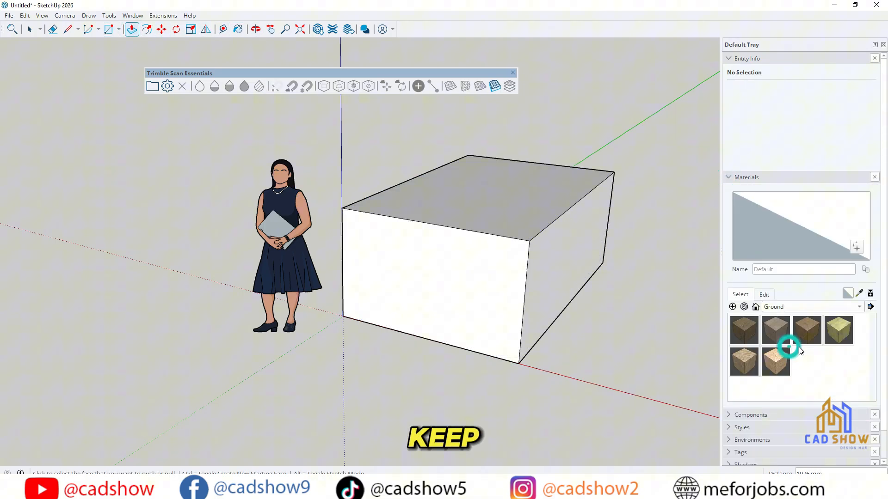
{"action": "left_click", "coordinate": [746, 177]}
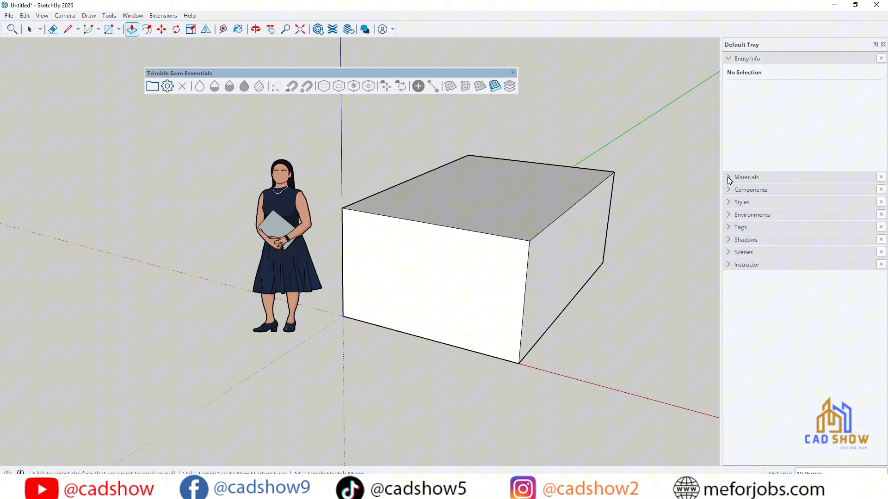
{"action": "left_click", "coordinate": [747, 178]}
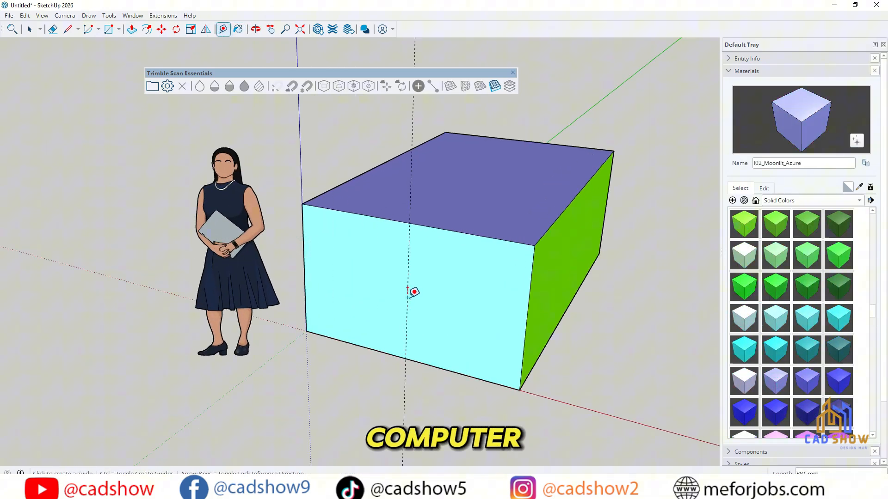
{"action": "left_click", "coordinate": [286, 28]}
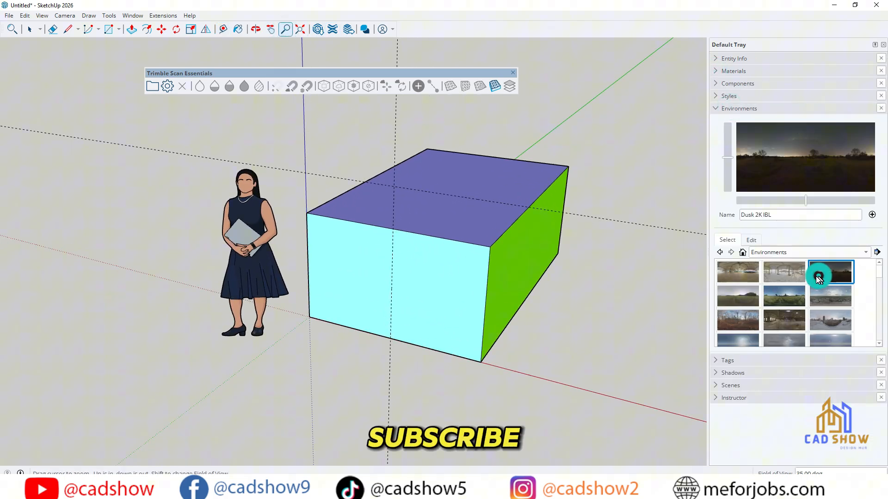
{"action": "left_click", "coordinate": [830, 272]}
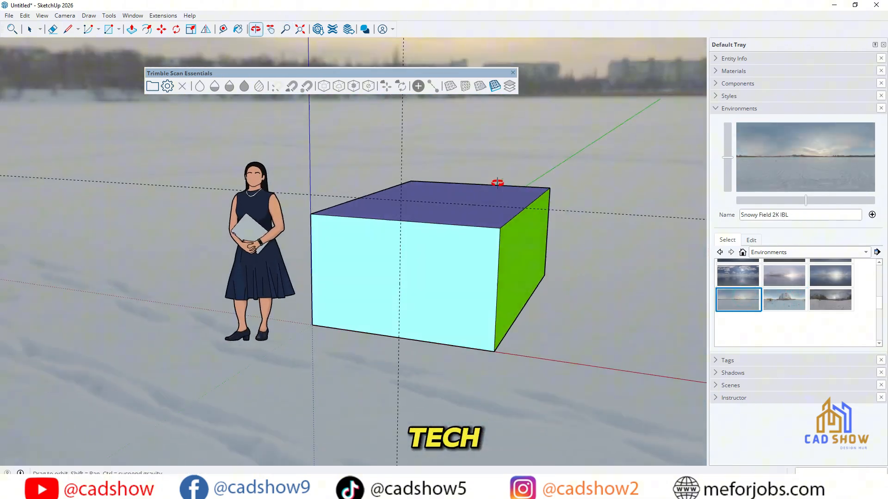
{"action": "left_click", "coordinate": [750, 240]}
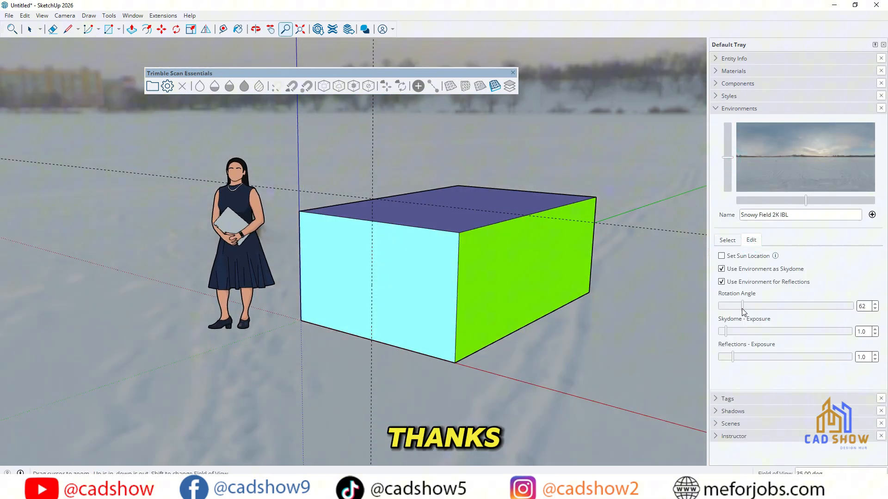